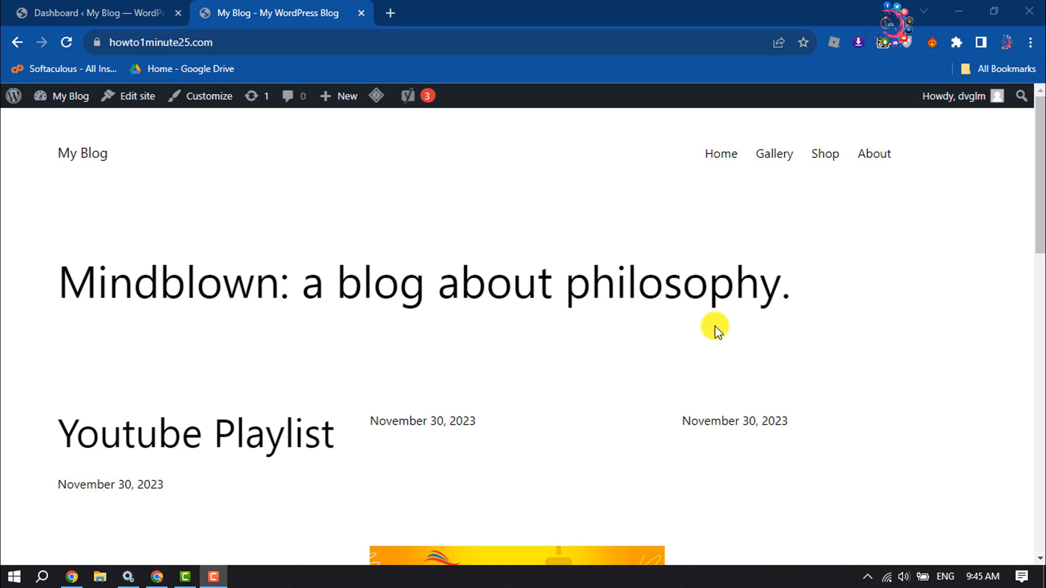
{"action": "mouse_move", "coordinate": [131, 6]}
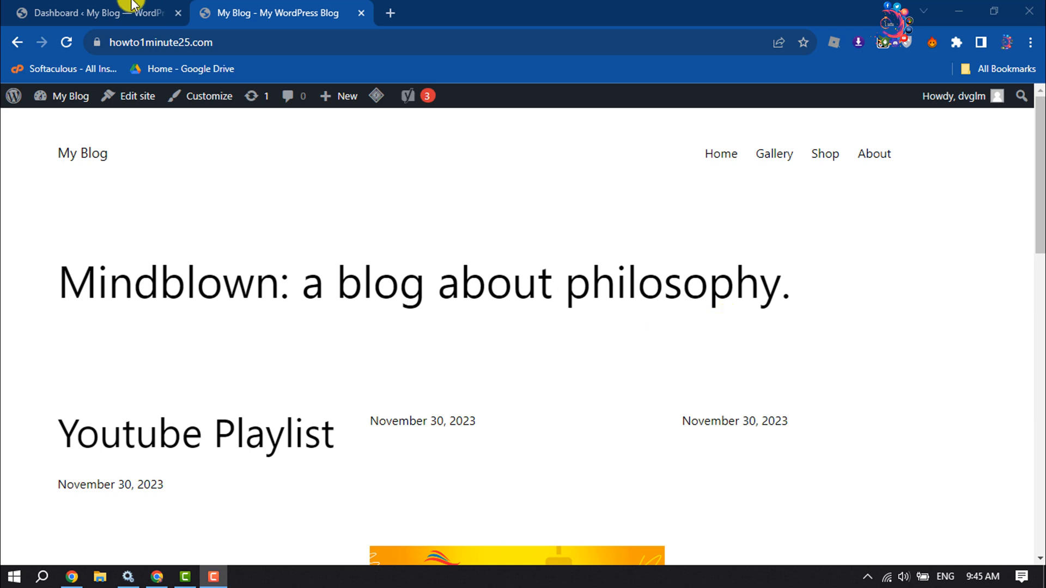
Switch to the Dashboard browser tab to reach the WordPress admin area
{"action": "left_click", "coordinate": [93, 13]}
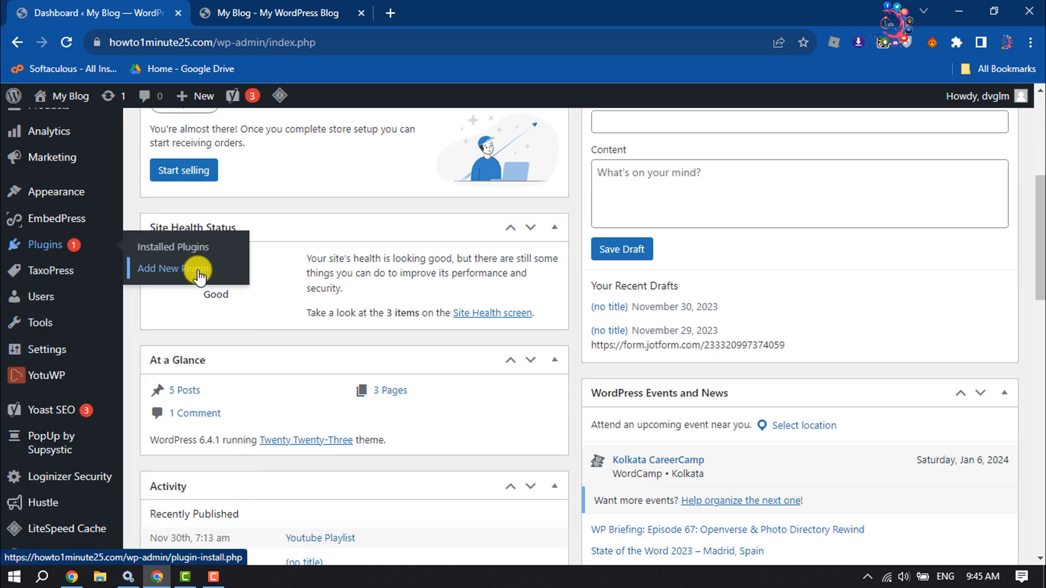
Search Add New Plugin for 'Popup by Supsystic' and find it already active
{"action": "left_click", "coordinate": [168, 268]}
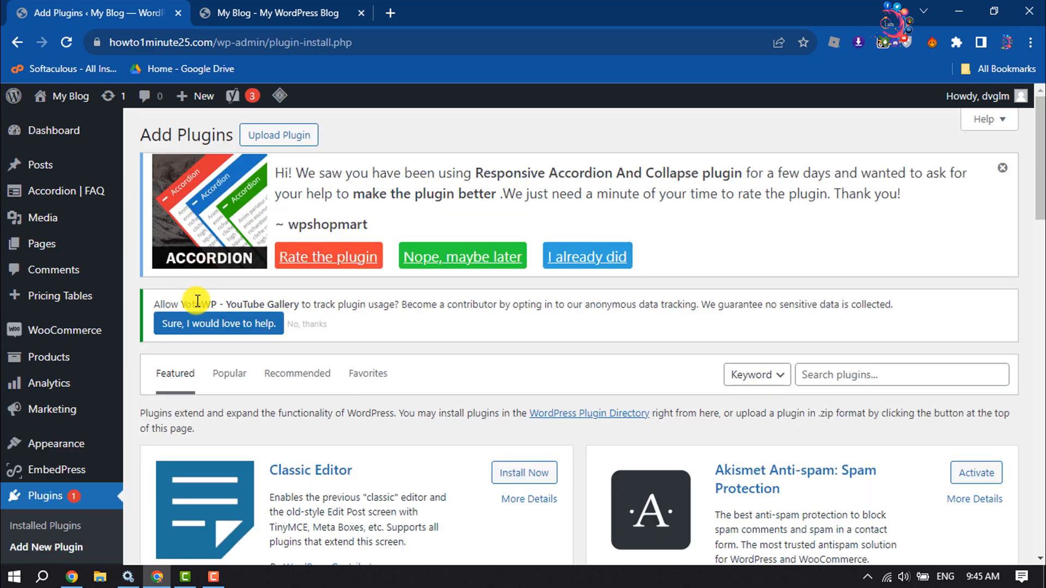
{"action": "left_click", "coordinate": [881, 374]}
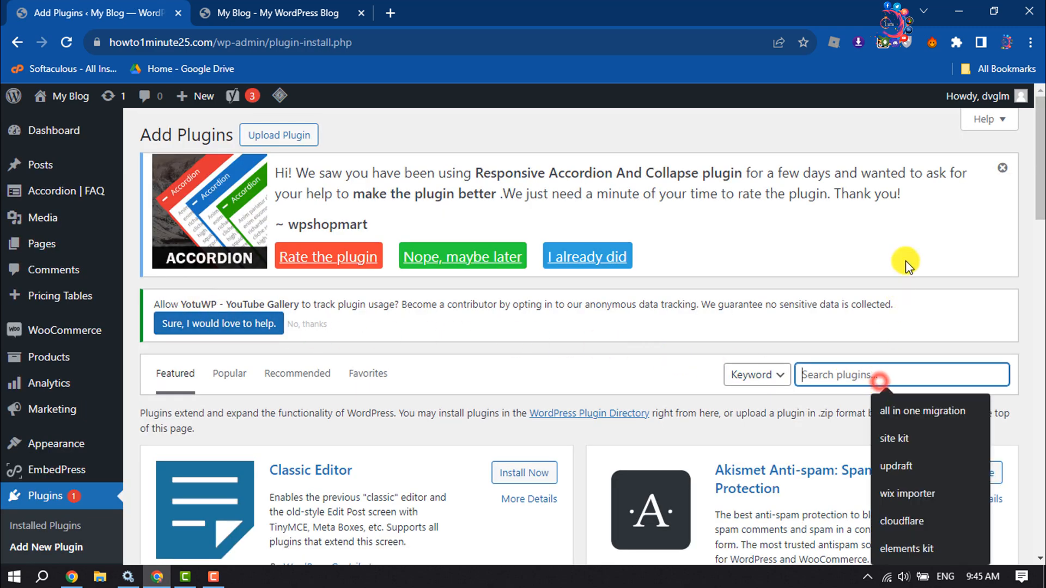
{"action": "type", "text": "Popup by Supsystic"}
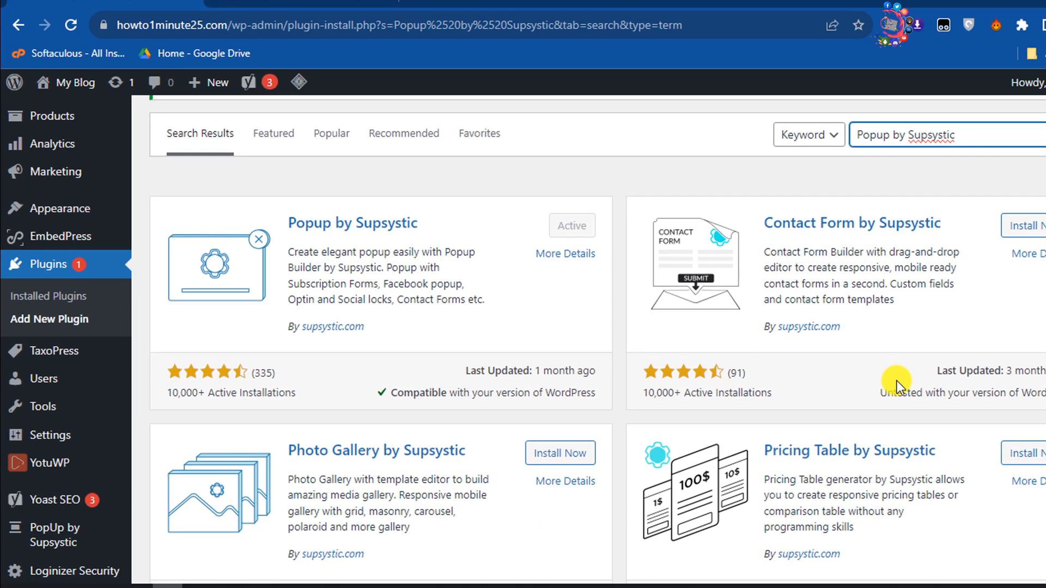
{"action": "scroll", "scroll_direction": "down", "scroll_amount": 3}
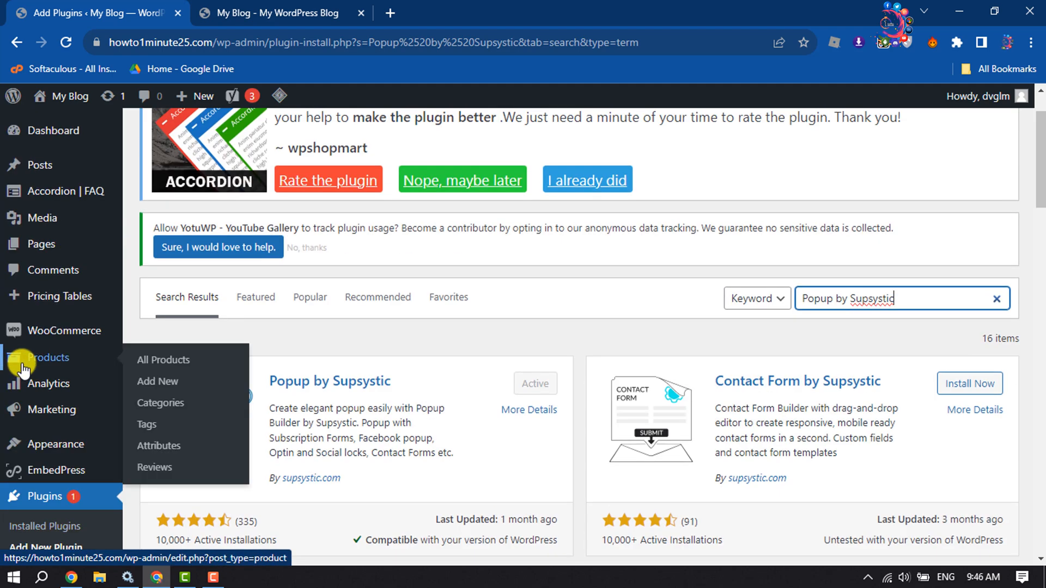
{"action": "scroll", "scroll_direction": "down", "scroll_amount": 3}
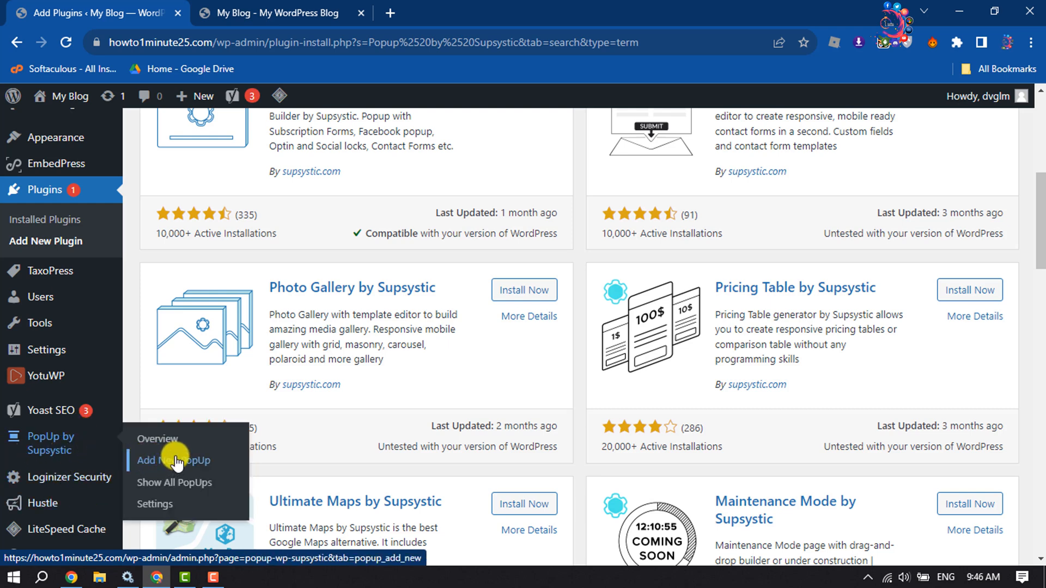
Add a popup named 'video-popup' using the Video Classy template and save it
{"action": "left_click", "coordinate": [173, 460]}
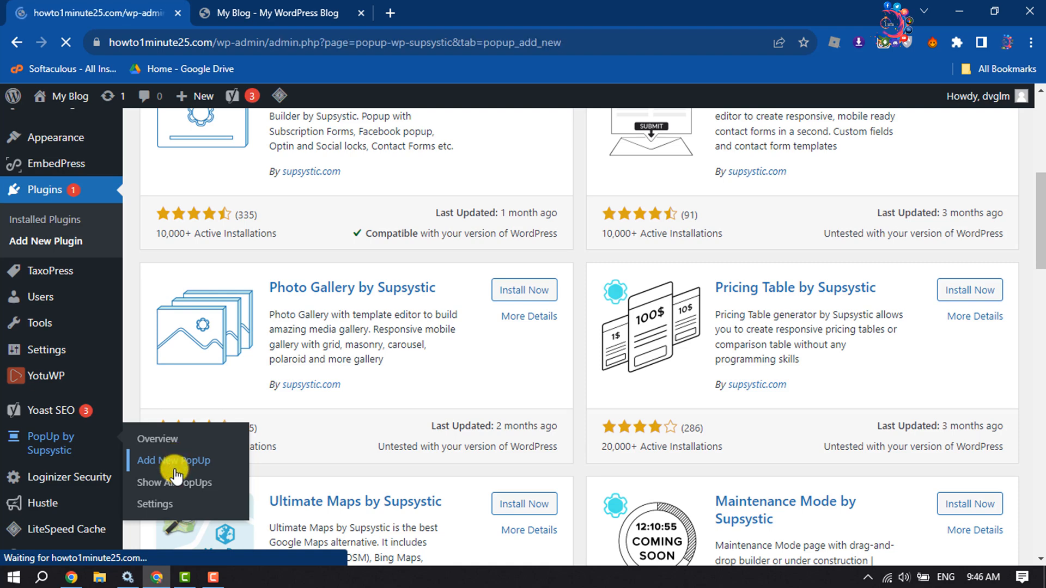
{"action": "left_click", "coordinate": [175, 460]}
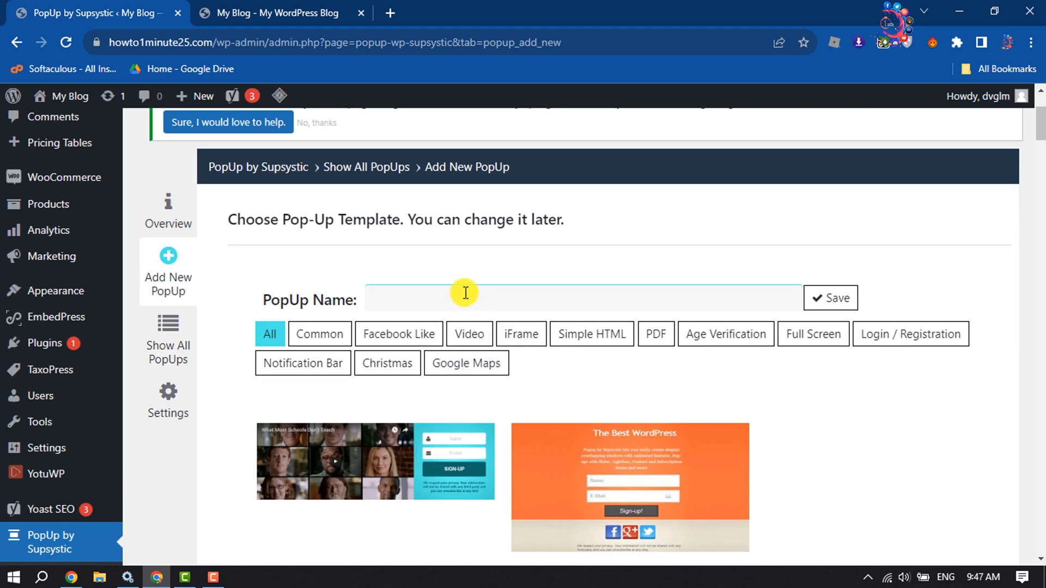
{"action": "type", "text": "video-popup"}
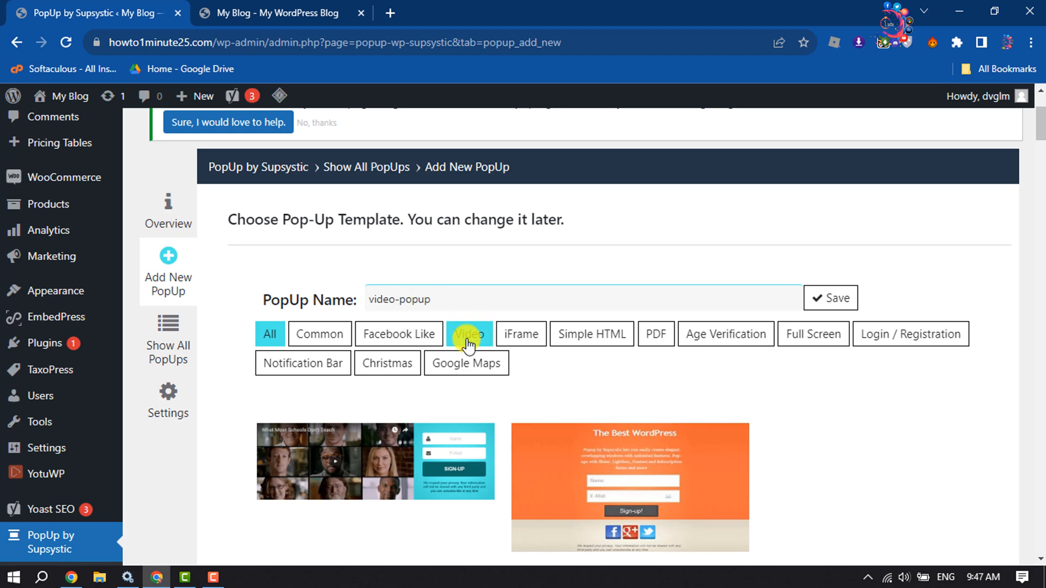
{"action": "left_click", "coordinate": [469, 333]}
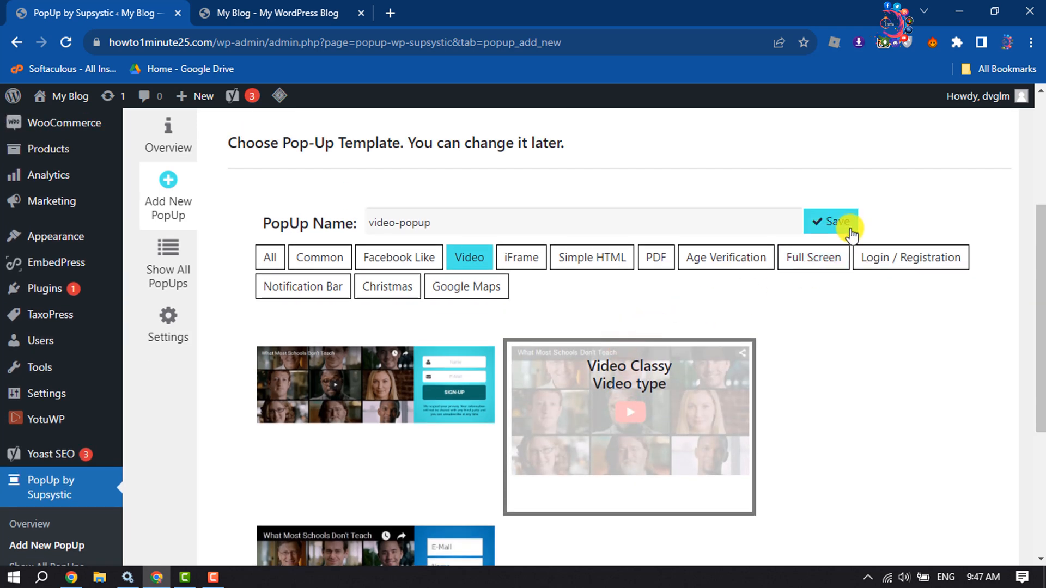
{"action": "left_click", "coordinate": [831, 222]}
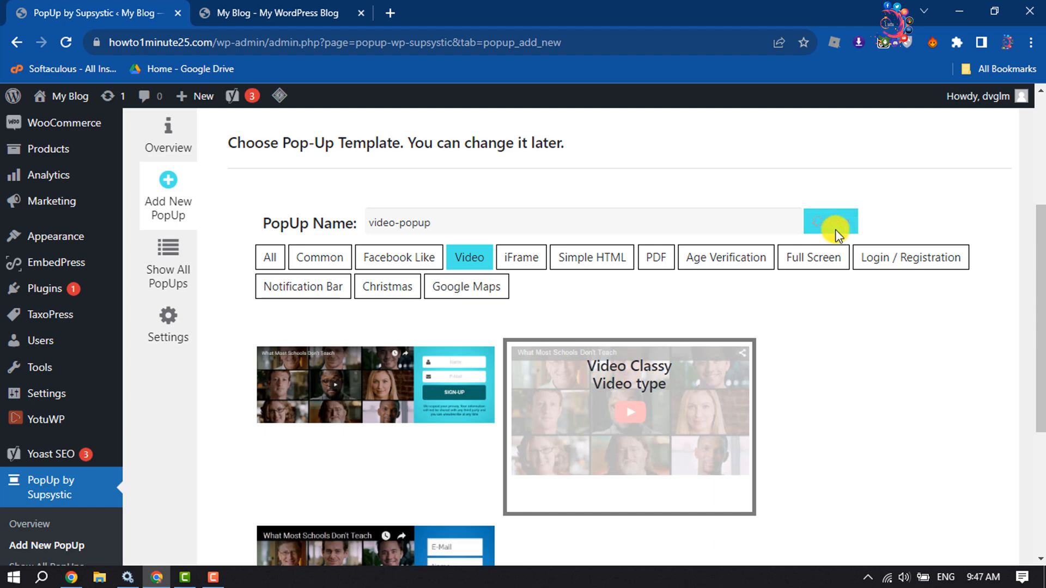
Give video-popup a 5-second load delay, closing only after the user closes it
{"action": "left_click", "coordinate": [831, 222]}
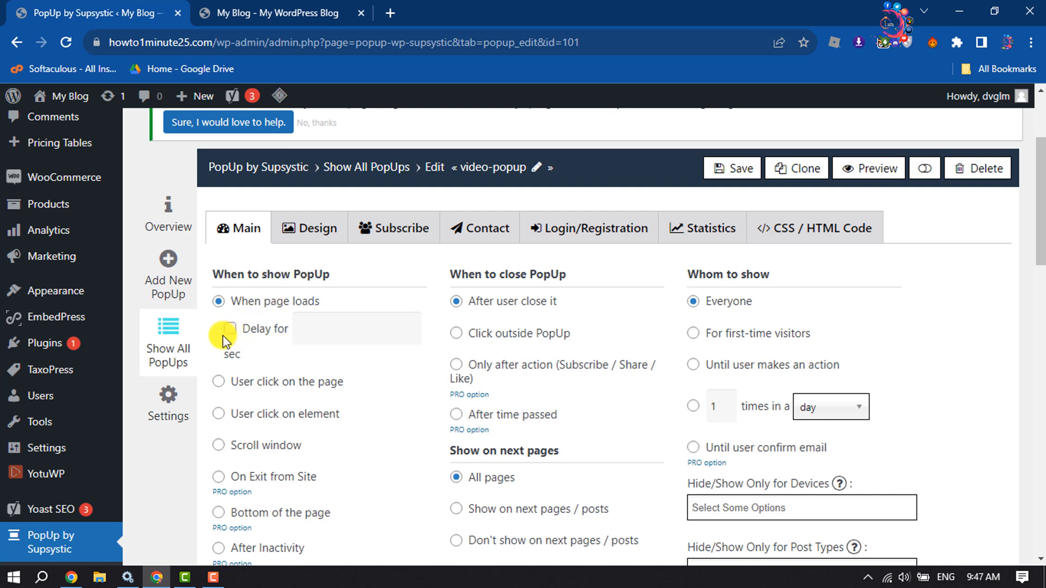
{"action": "left_click", "coordinate": [224, 329]}
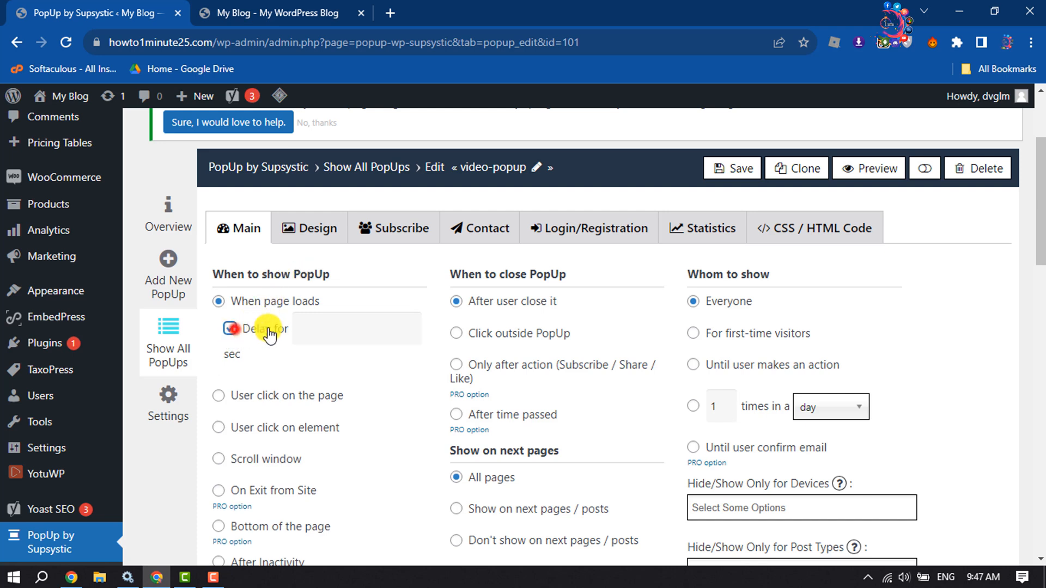
{"action": "left_click", "coordinate": [230, 328]}
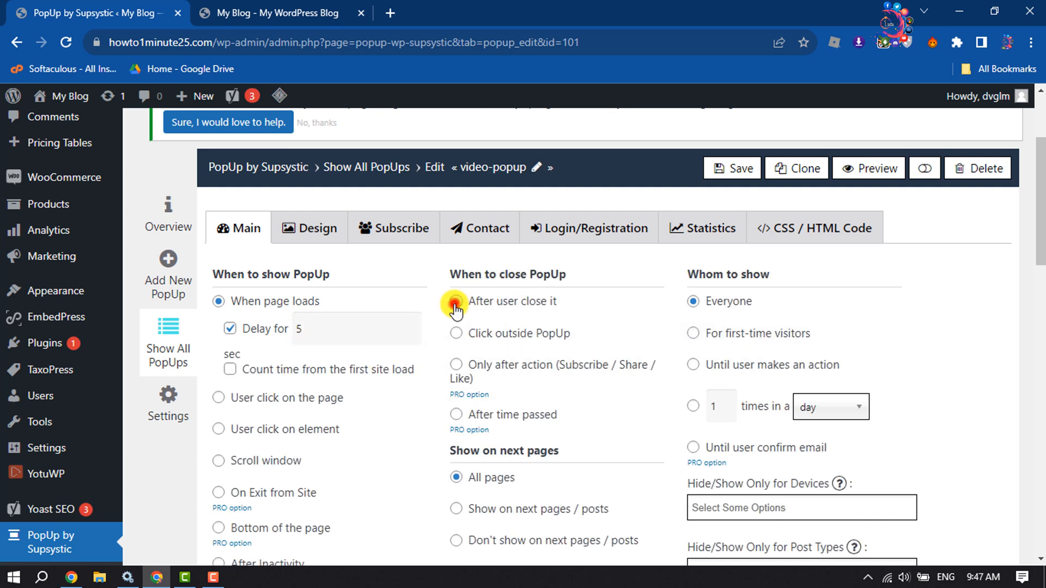
{"action": "left_click", "coordinate": [455, 301]}
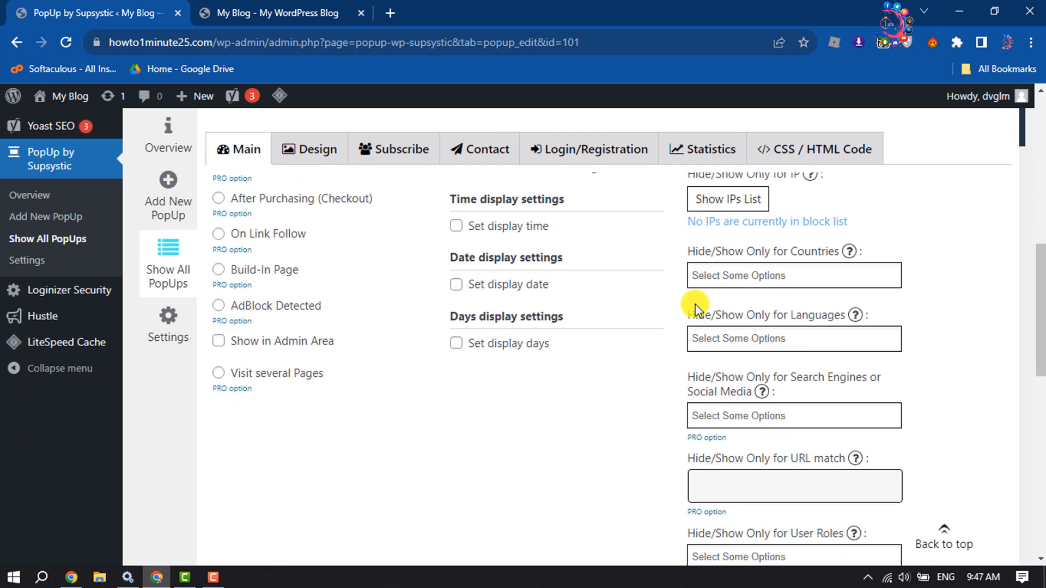
{"action": "scroll", "scroll_direction": "down", "scroll_amount": 3}
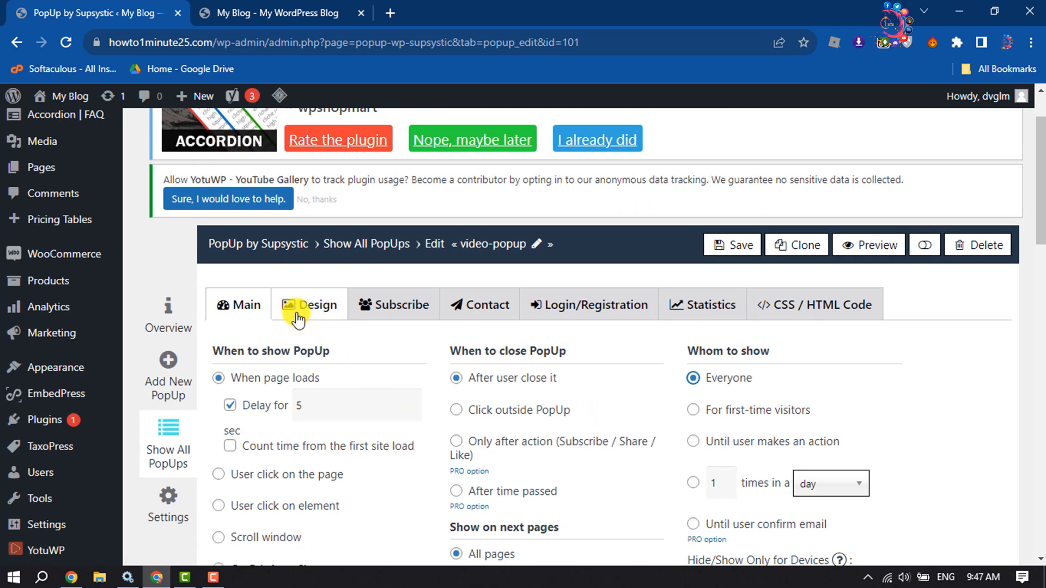
Open video-popup's Design tab, then copy the YouTube video's URL from its page
{"action": "left_click", "coordinate": [309, 305]}
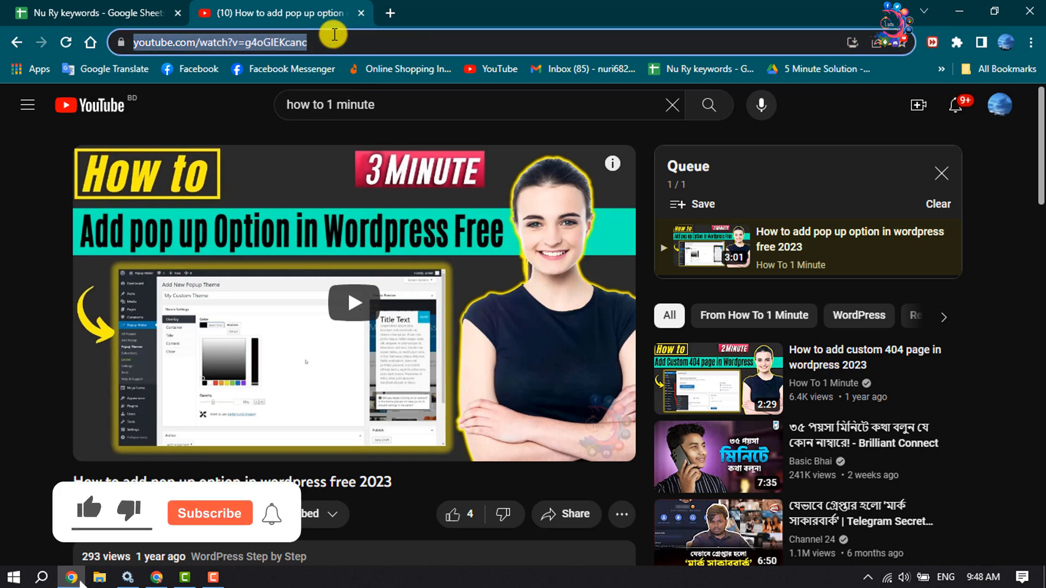
Paste the YouTube URL into the Design Video URL field and save video-popup
{"action": "left_click", "coordinate": [86, 13]}
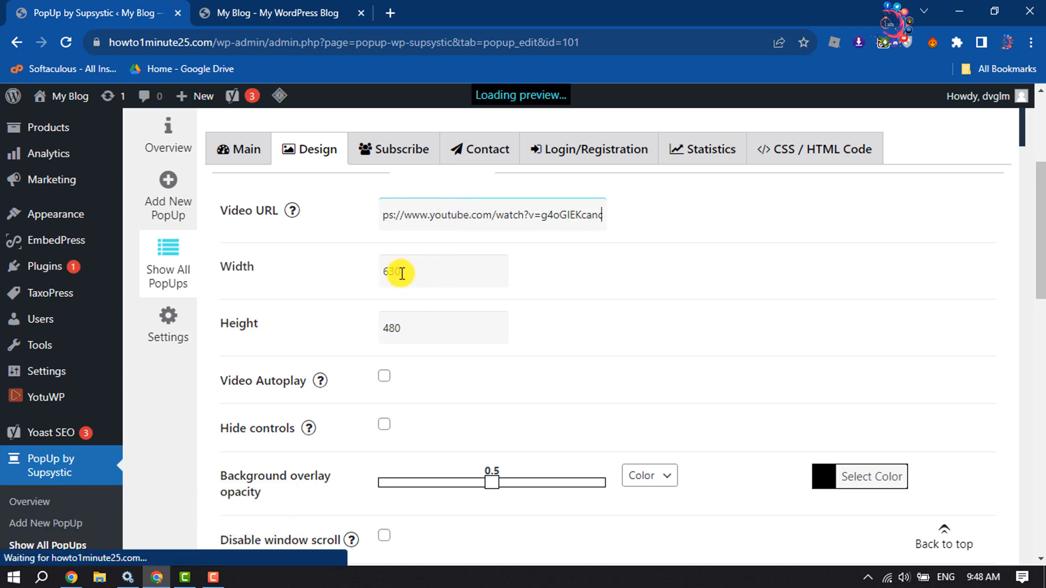
{"action": "scroll", "scroll_direction": "down", "scroll_amount": 3}
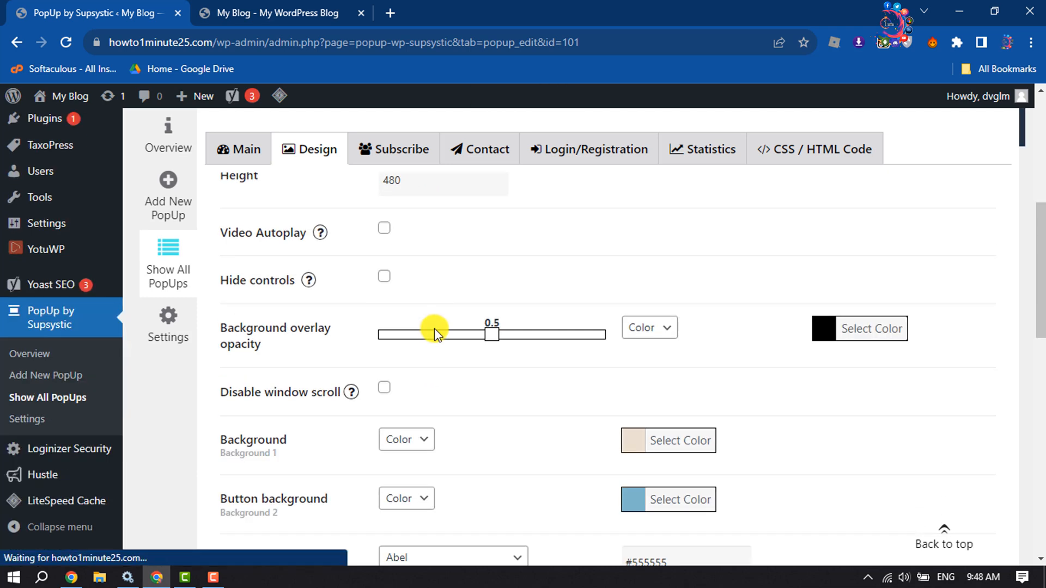
{"action": "scroll", "scroll_direction": "down", "scroll_amount": 3}
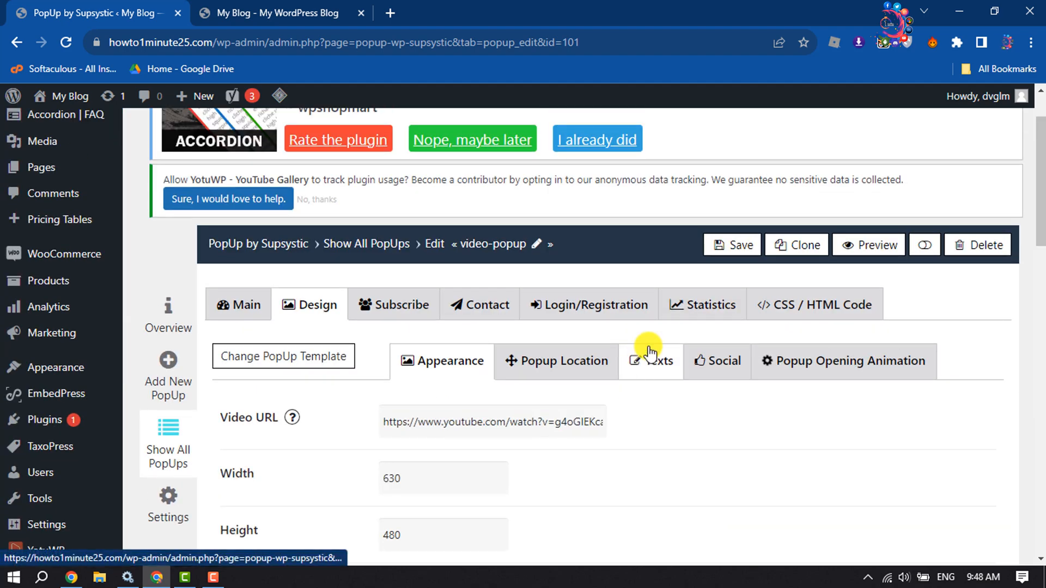
{"action": "left_click", "coordinate": [732, 245]}
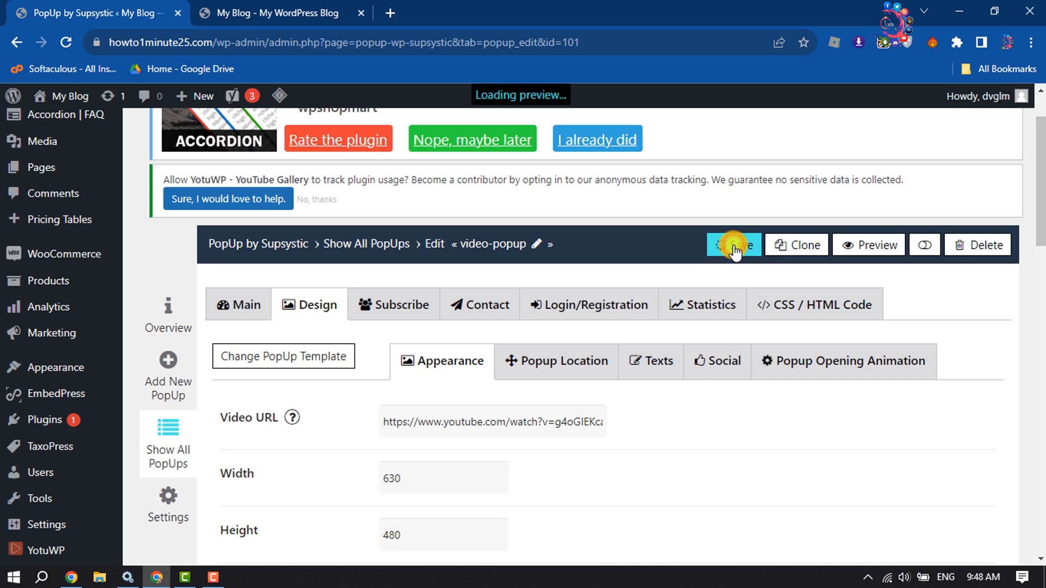
{"action": "left_click", "coordinate": [732, 244]}
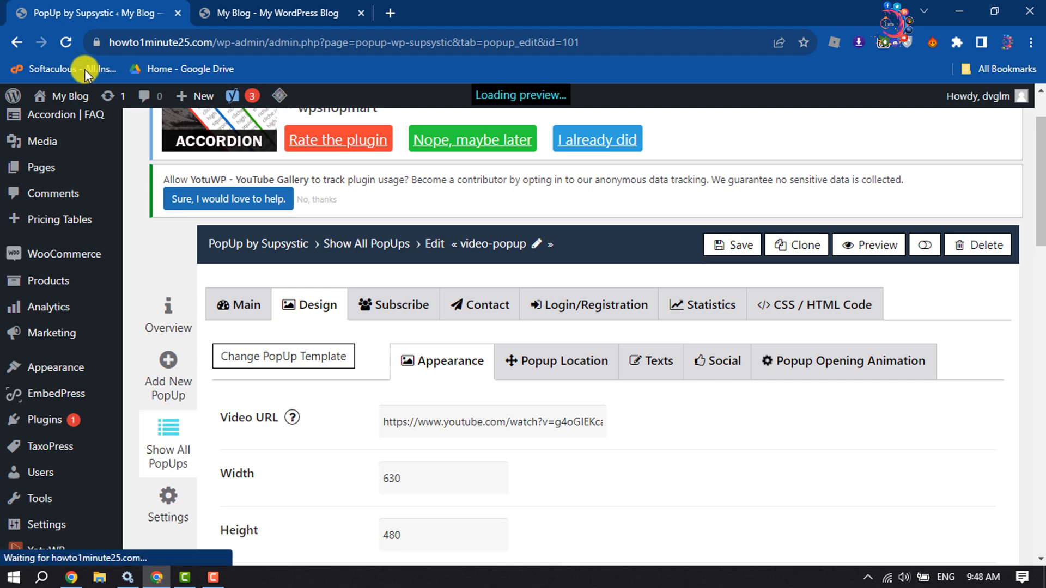
{"action": "left_click", "coordinate": [280, 12]}
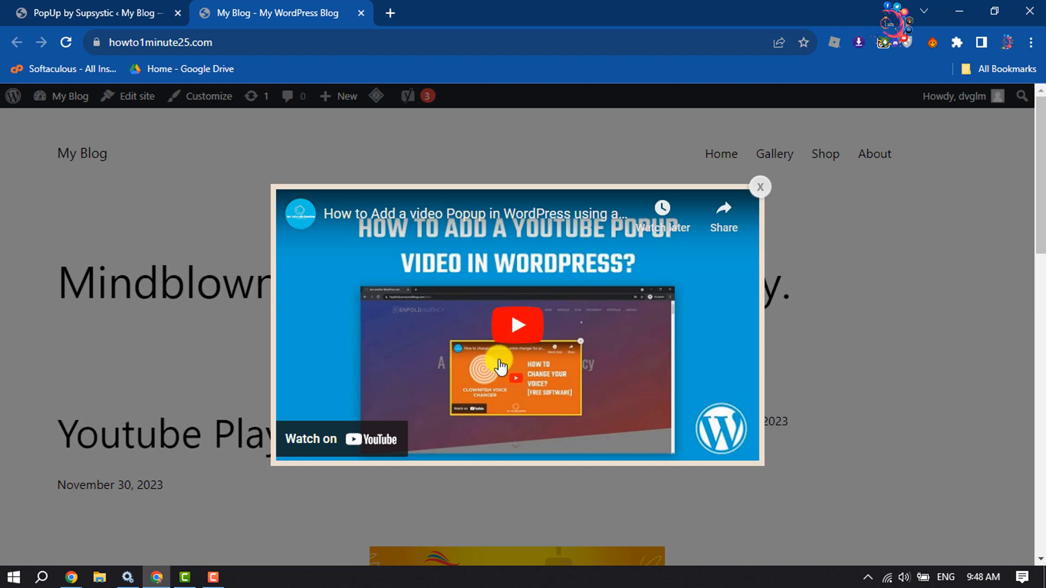
{"action": "mouse_move", "coordinate": [509, 220]}
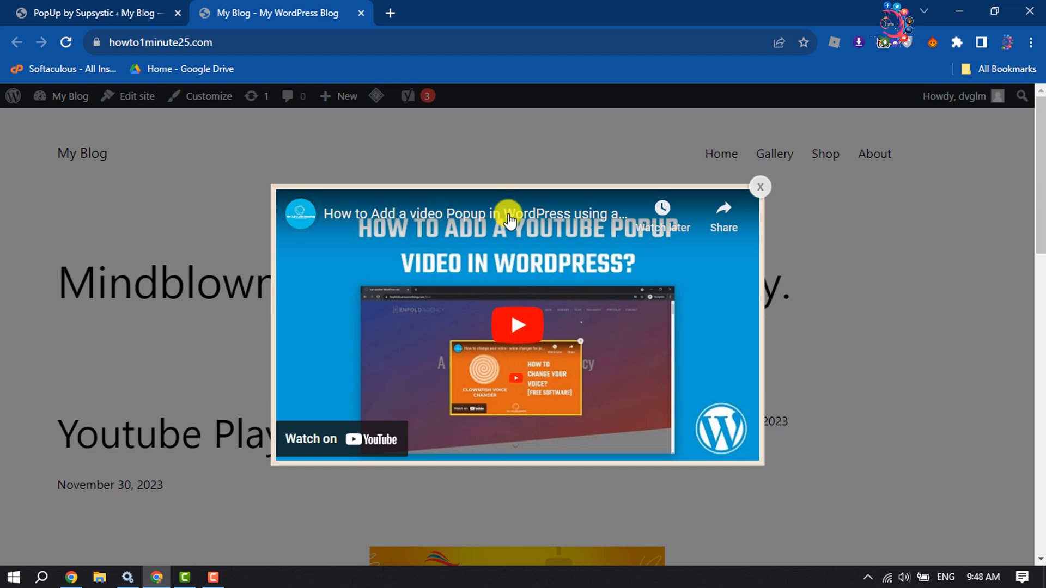
{"action": "mouse_move", "coordinate": [766, 179]}
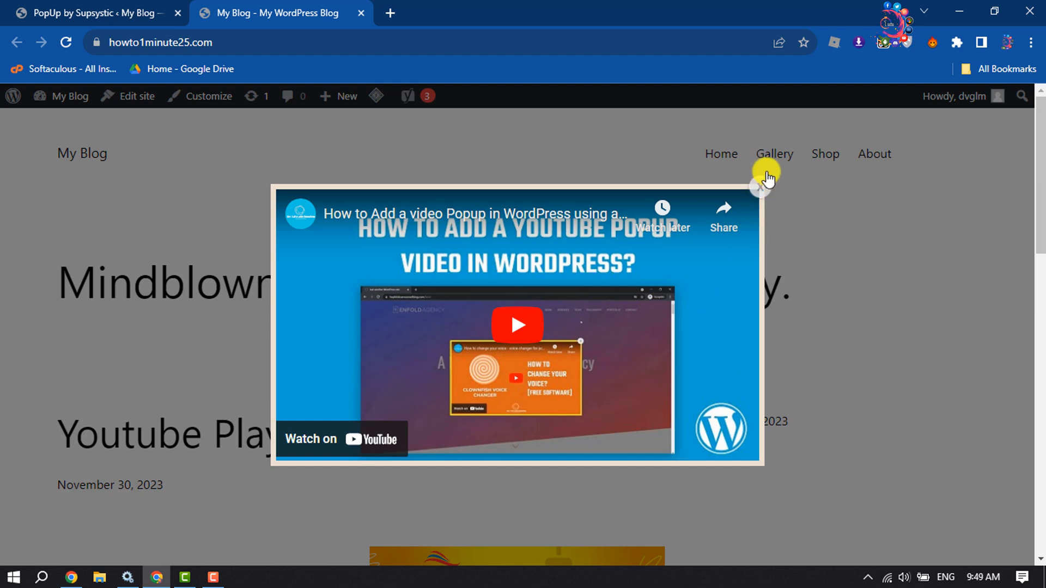
Wait for the video popup on the front page, then close it with its X
{"action": "left_click", "coordinate": [757, 185]}
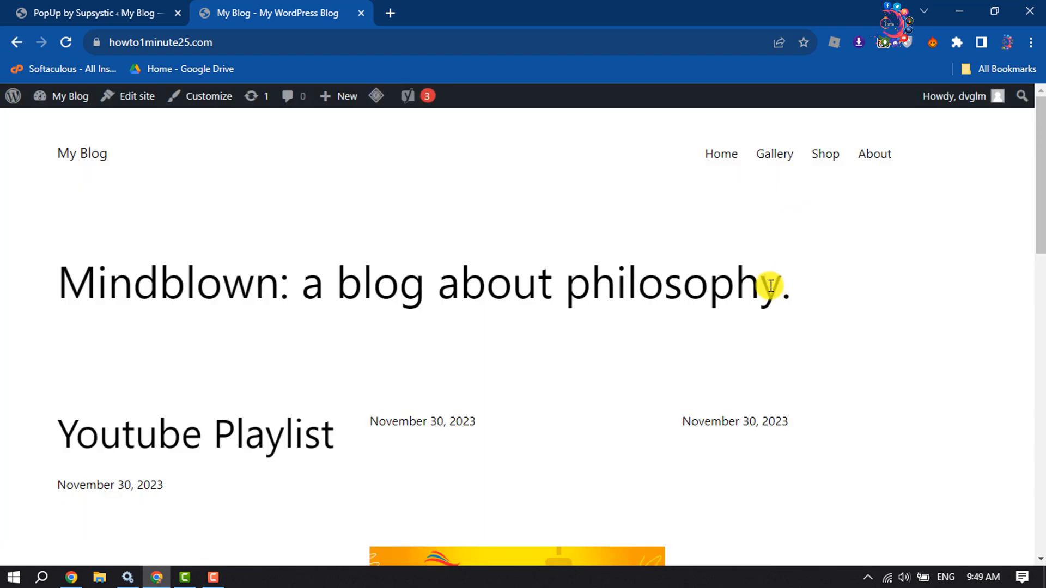